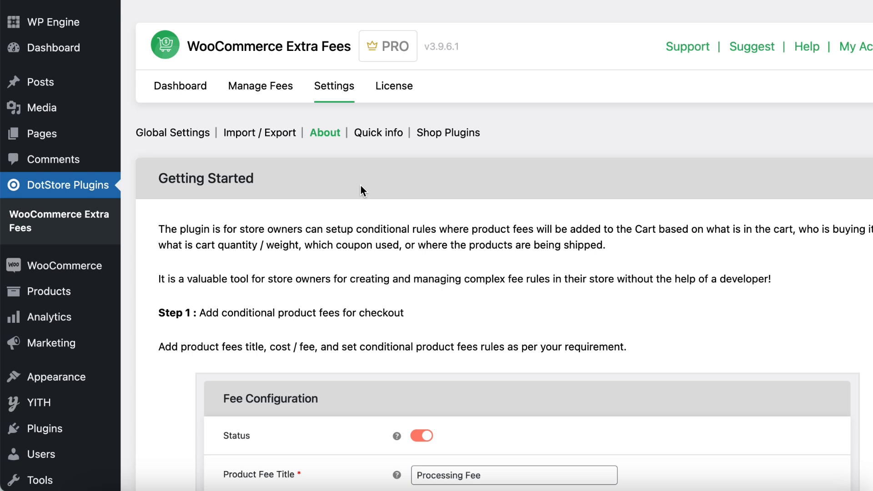
mouse_move(203, 47)
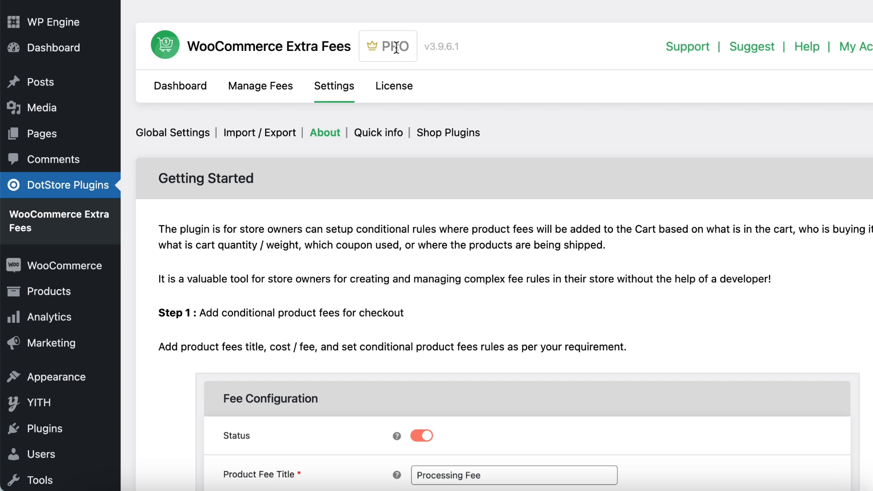
mouse_move(260, 86)
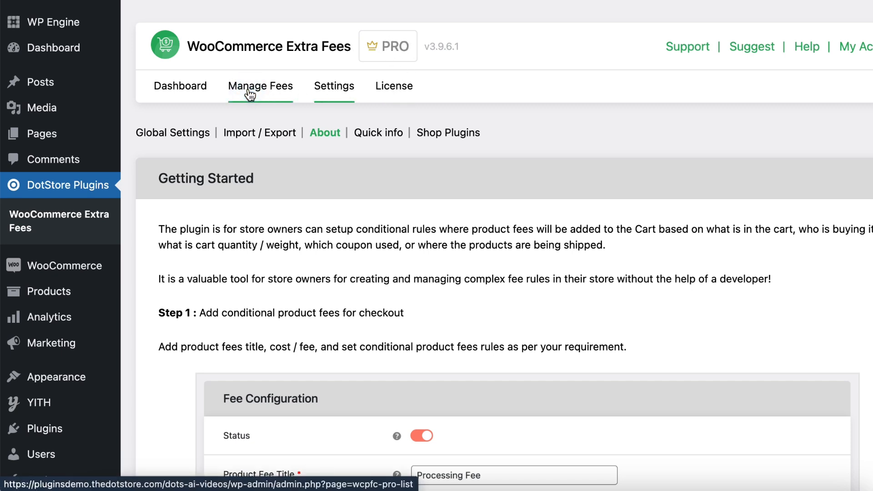
Open the Manage Fees list and start editing the 10% Processing Fee
left_click(260, 86)
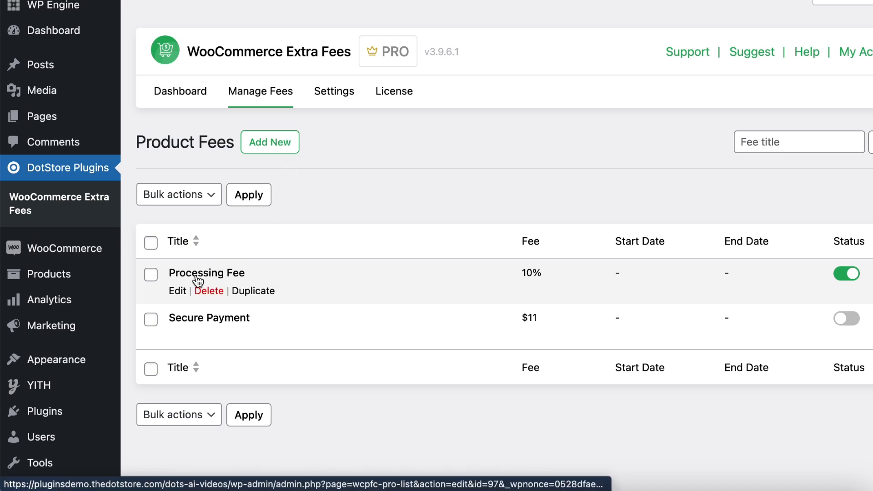
left_click(178, 290)
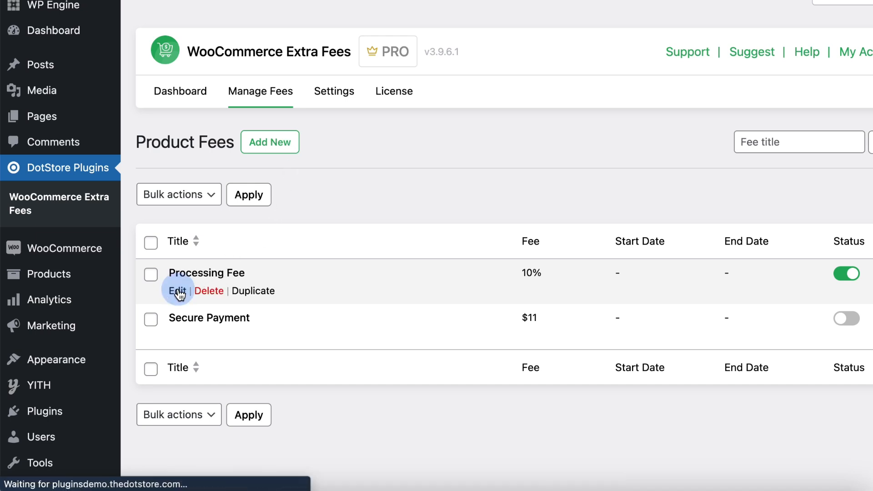
Keep the Processing Fee as a Percentage type and set its amount to 9.95
left_click(177, 290)
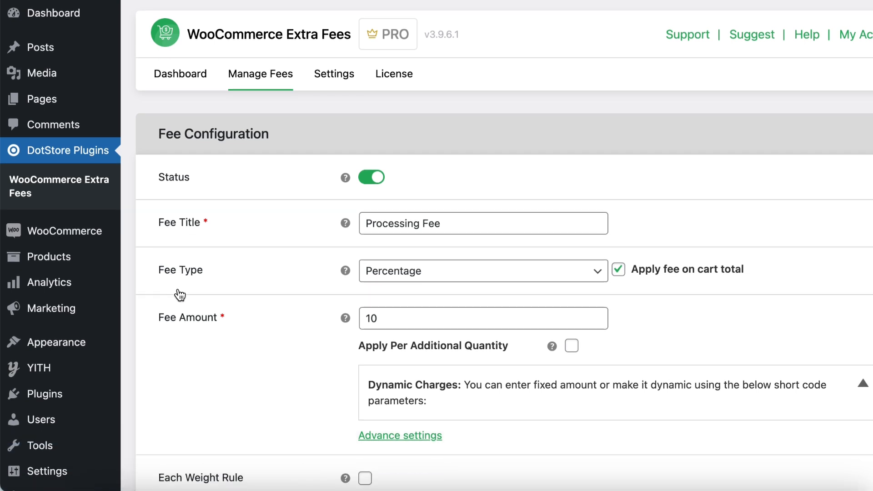
scroll("down", 3)
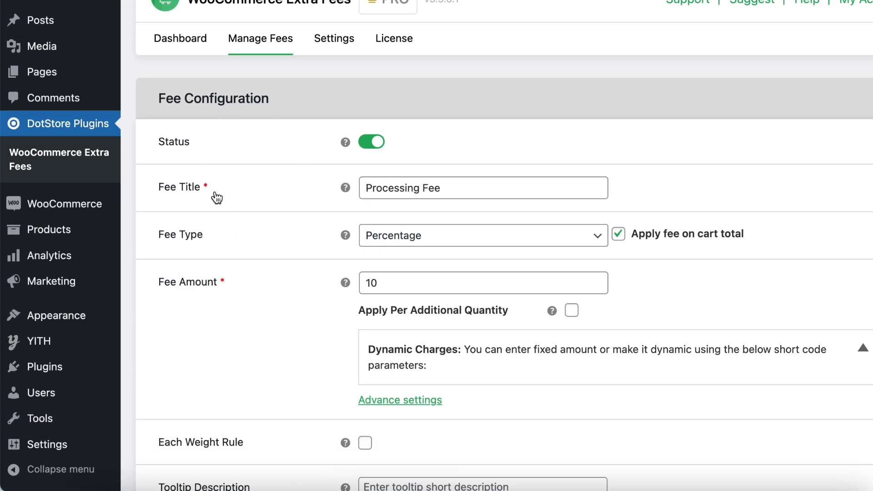
left_click(483, 188)
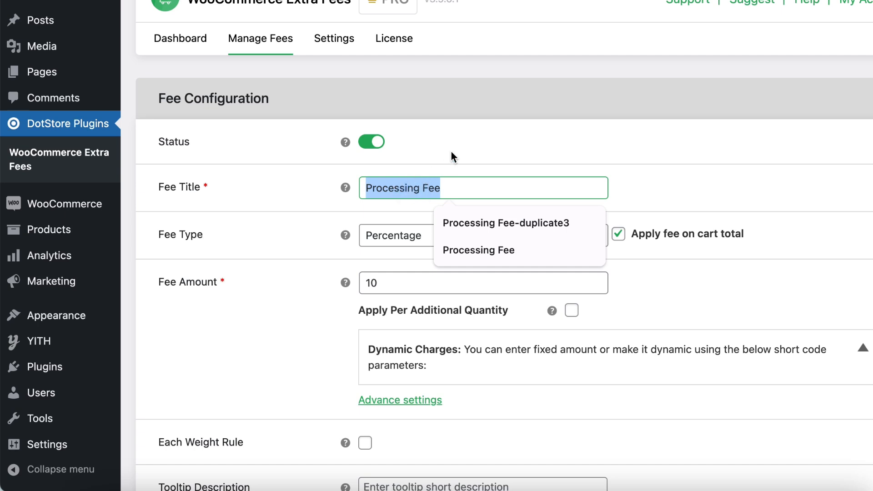
left_click(397, 236)
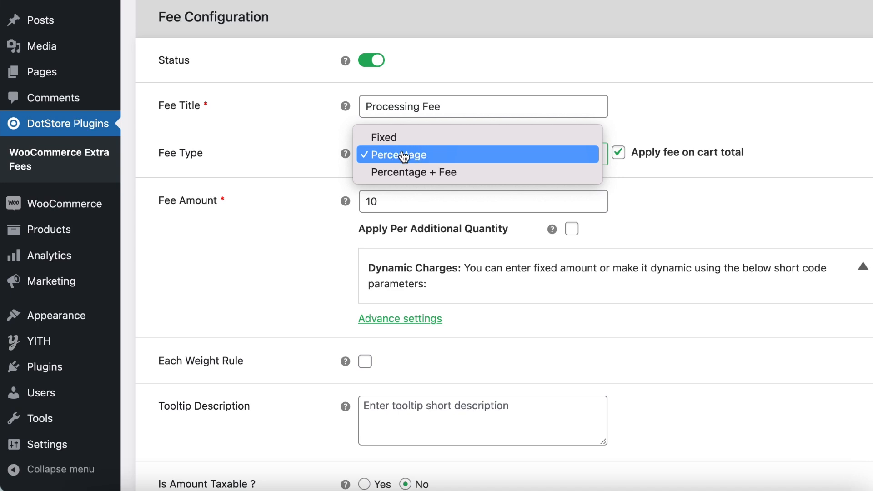
mouse_move(417, 155)
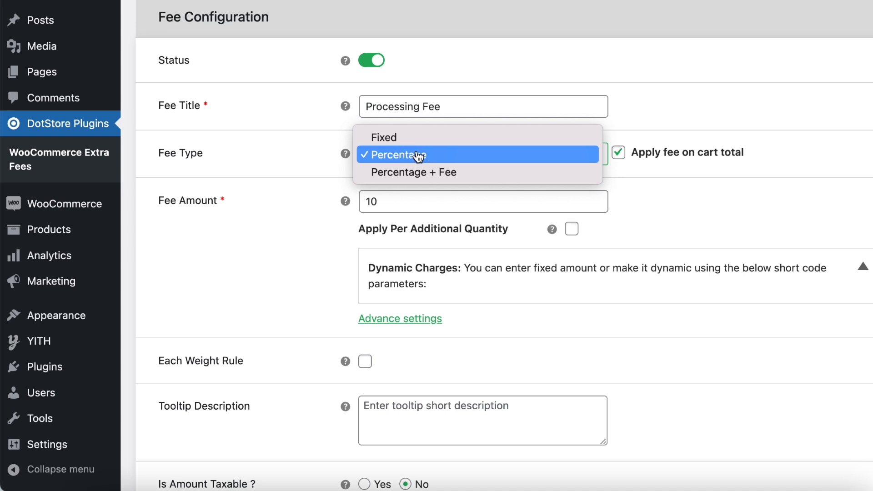
left_click(394, 154)
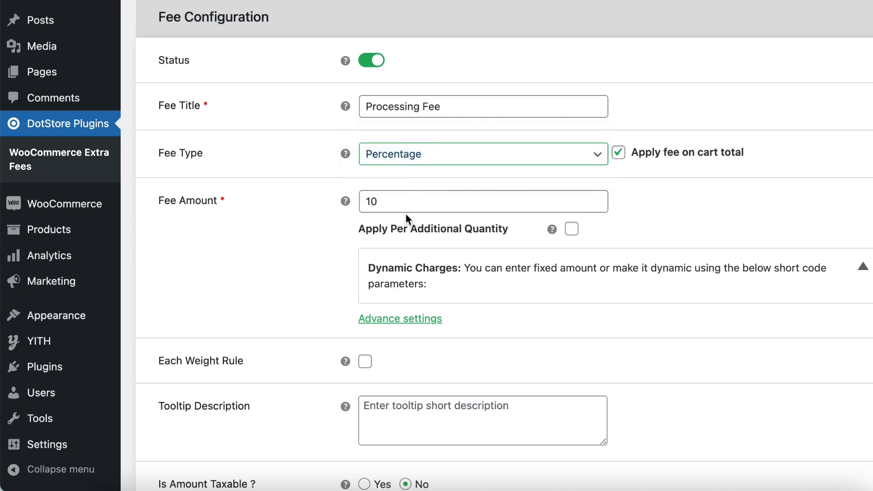
left_click(390, 201)
type("9.95")
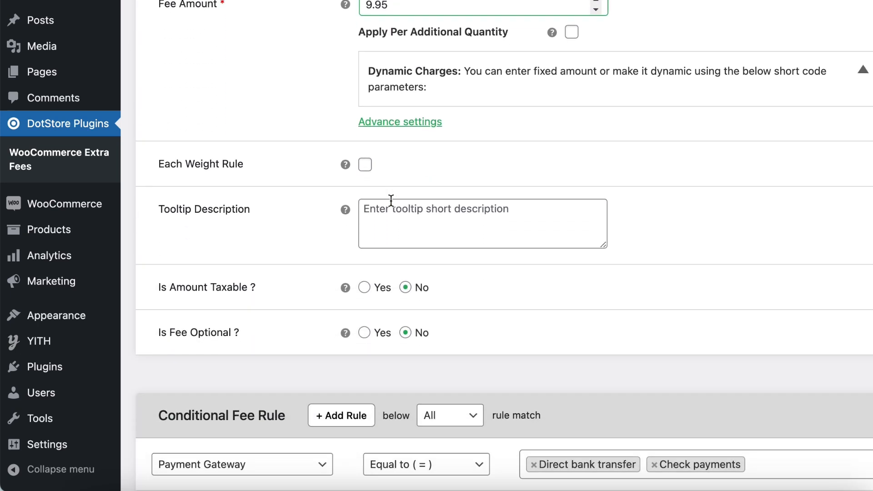
Review the Payment Gateway, United States and subtotal-below-2000 rules, then update the fee
scroll("down", 3)
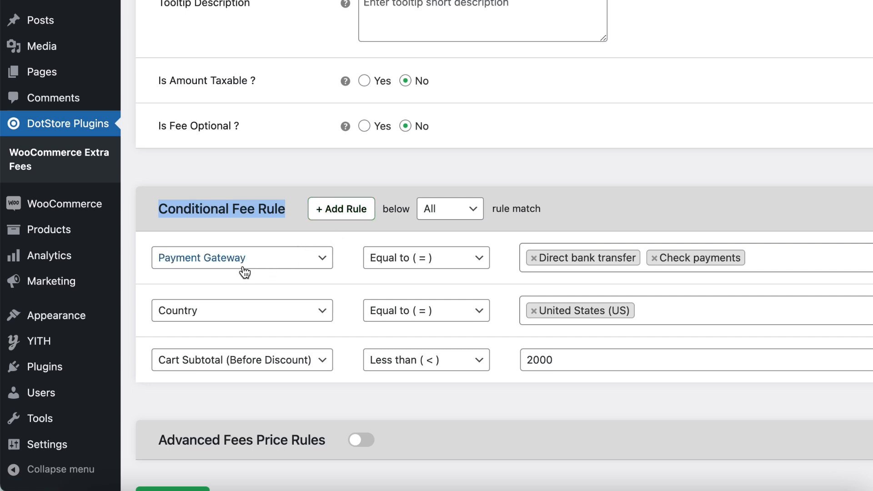
mouse_move(508, 270)
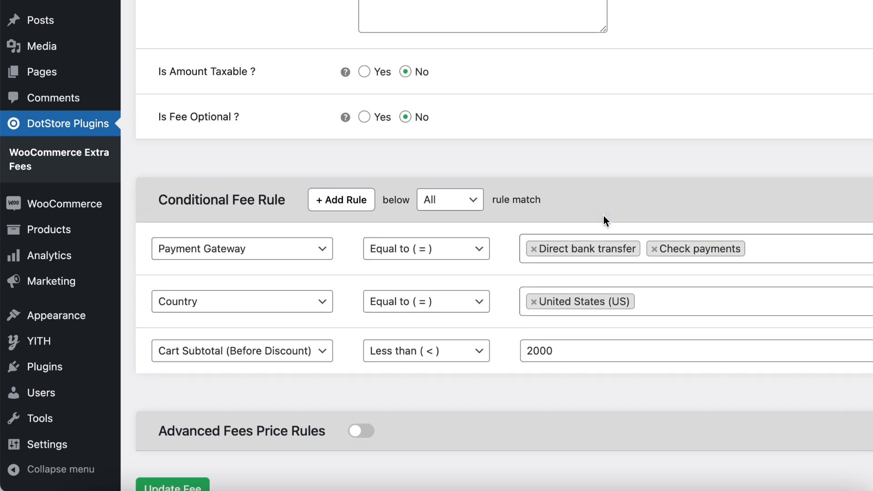
scroll("down", 3)
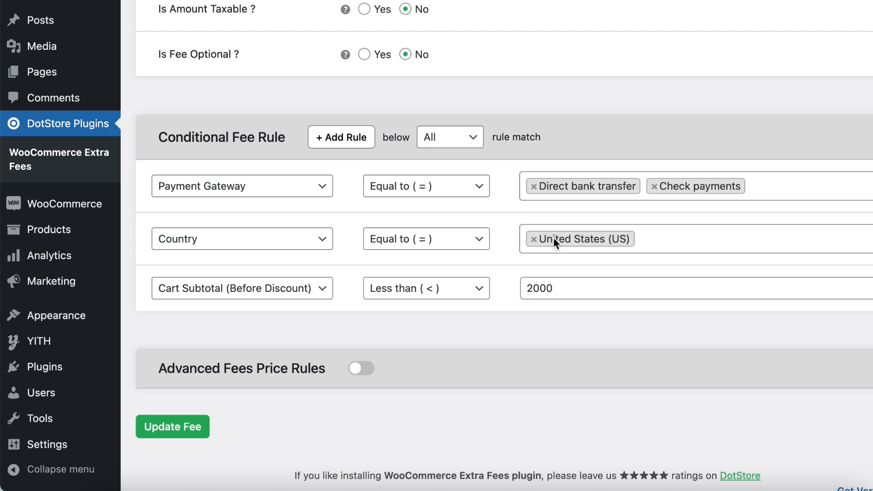
mouse_move(228, 294)
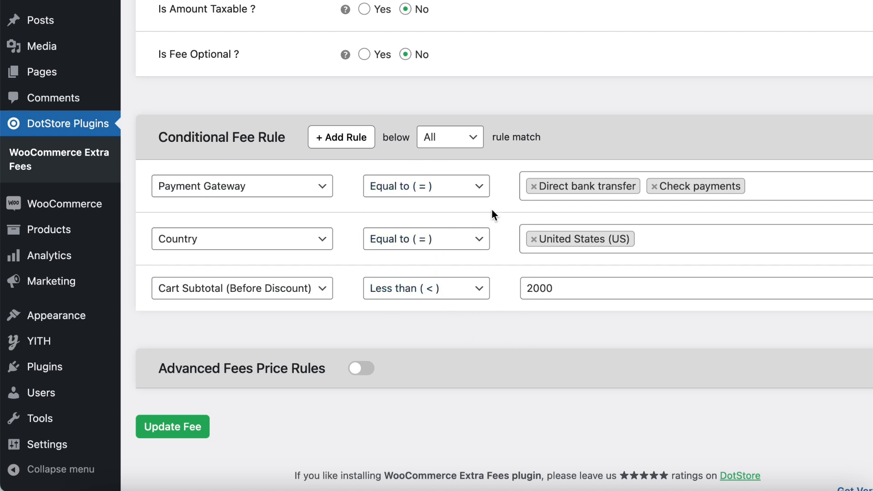
mouse_move(511, 214)
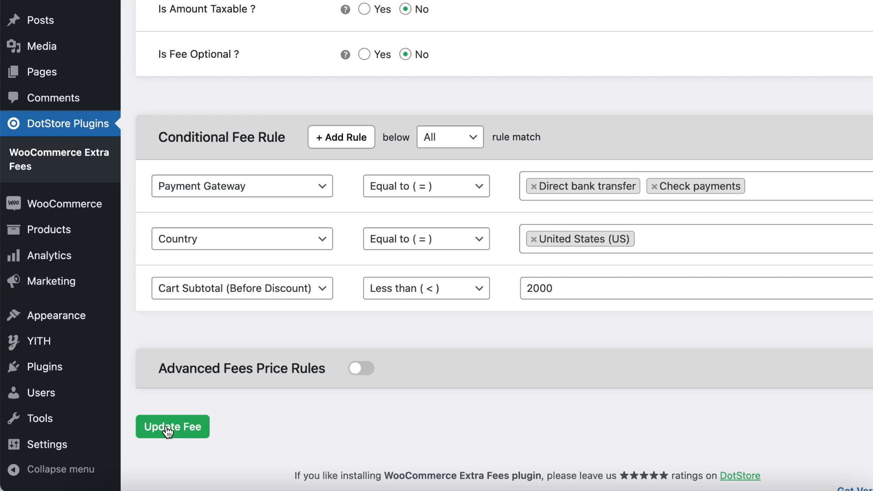
left_click(172, 426)
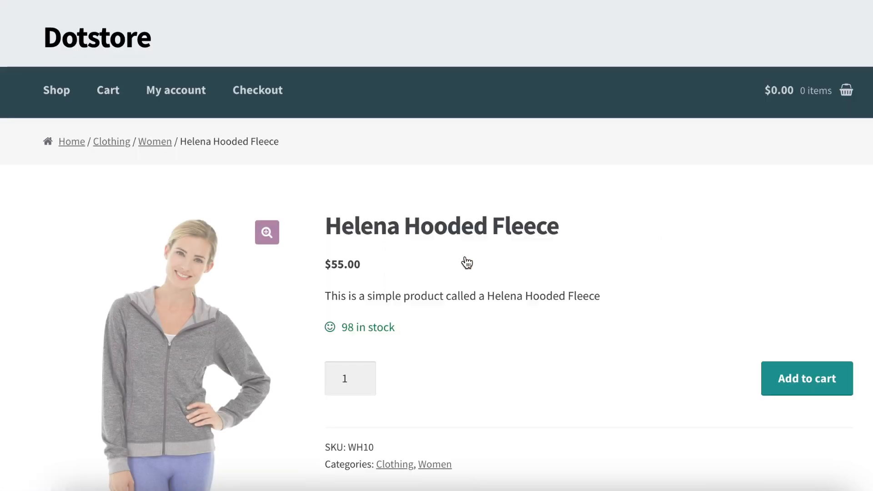
Add five Helena Hooded Fleece ($55 each) to the cart and view the $275 cart
scroll("down", 3)
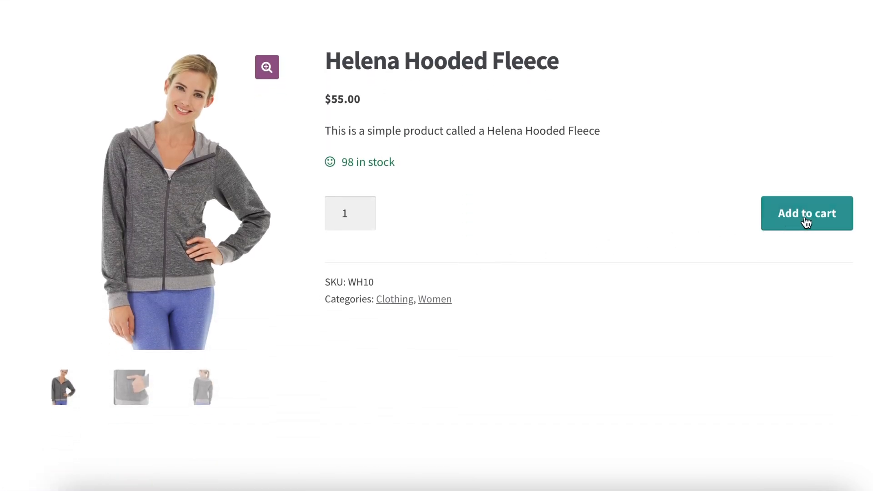
mouse_move(369, 213)
type("5")
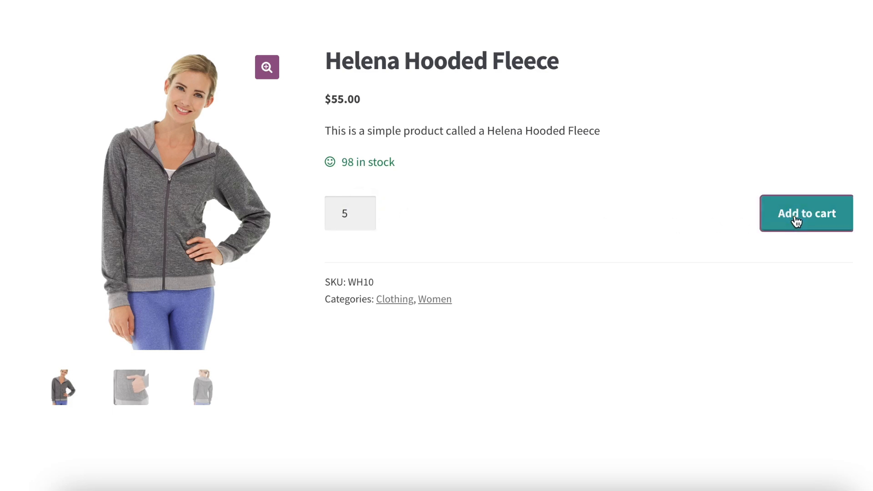
left_click(806, 213)
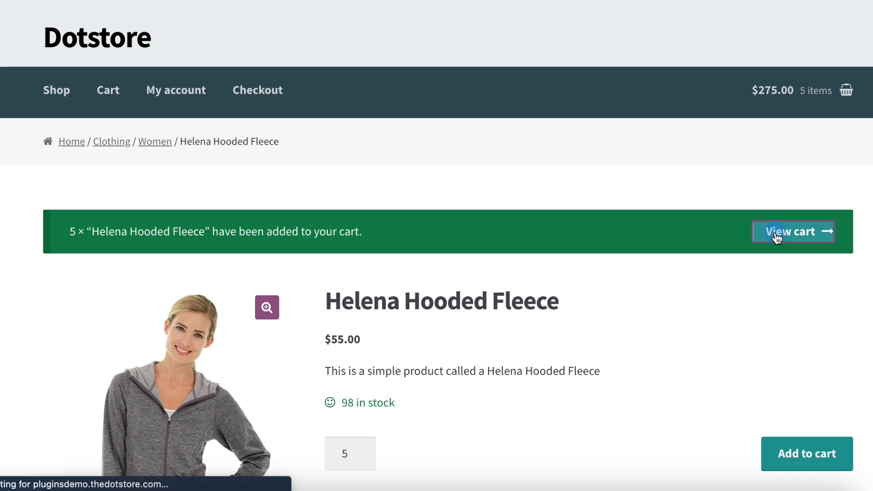
left_click(792, 231)
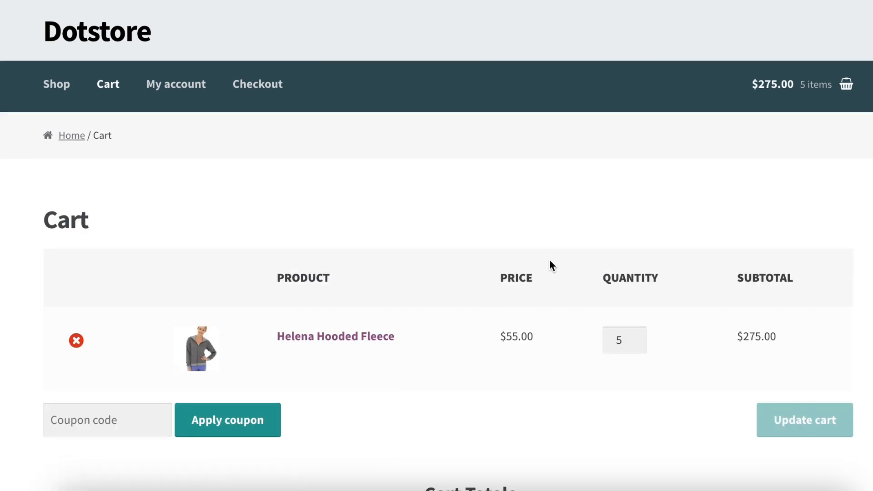
Confirm the $27.36 Processing Fee in Cart Totals and go to checkout
scroll("down", 3)
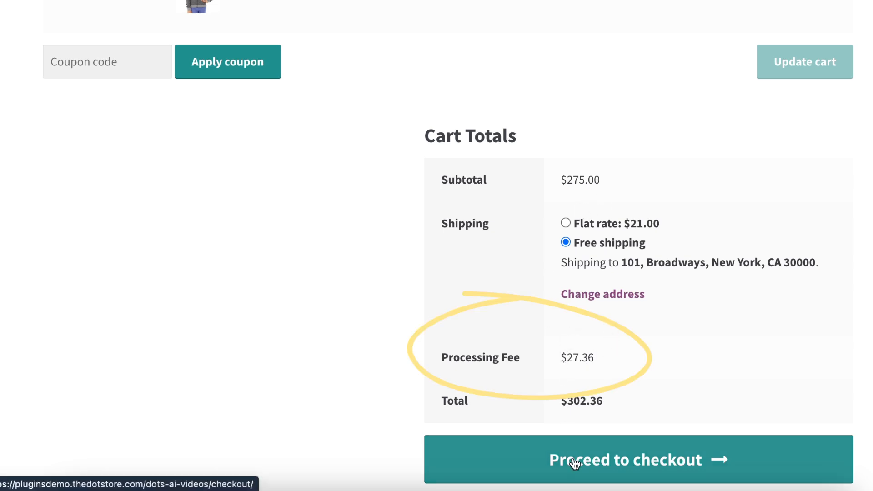
left_click(630, 459)
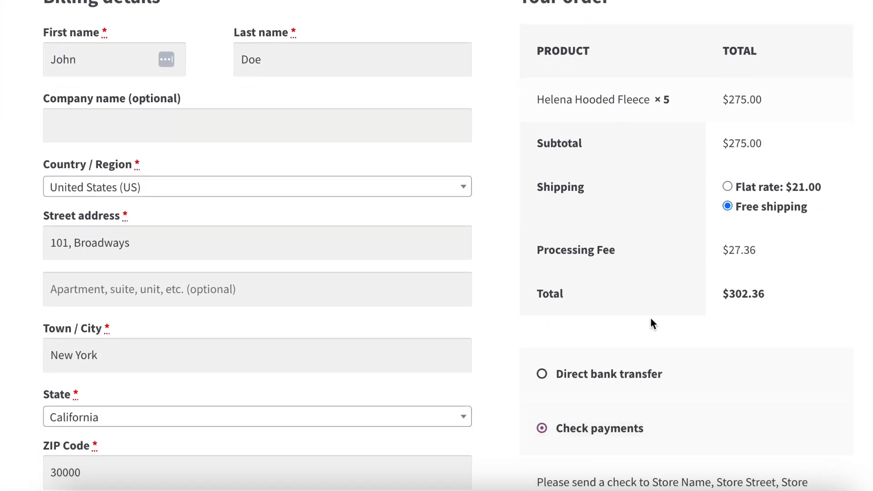
Try bank transfer, then pay by check with Flat rate shipping, making the fee $29.45
scroll("down", 3)
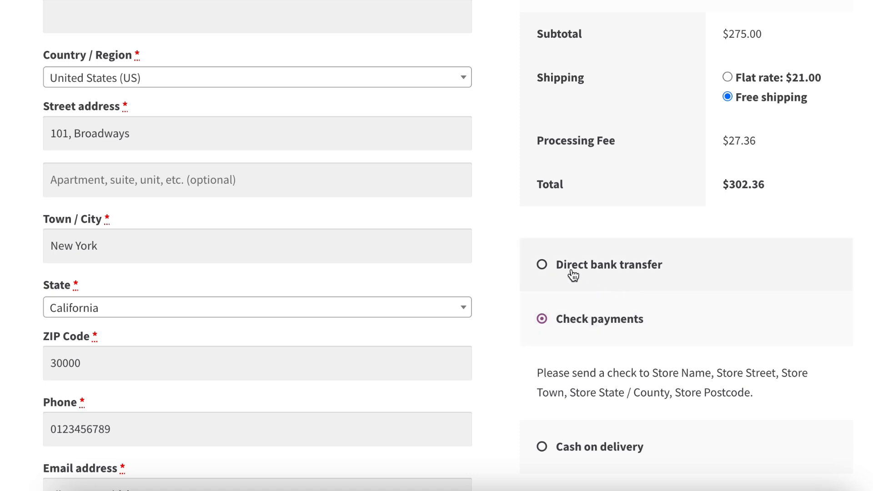
left_click(541, 264)
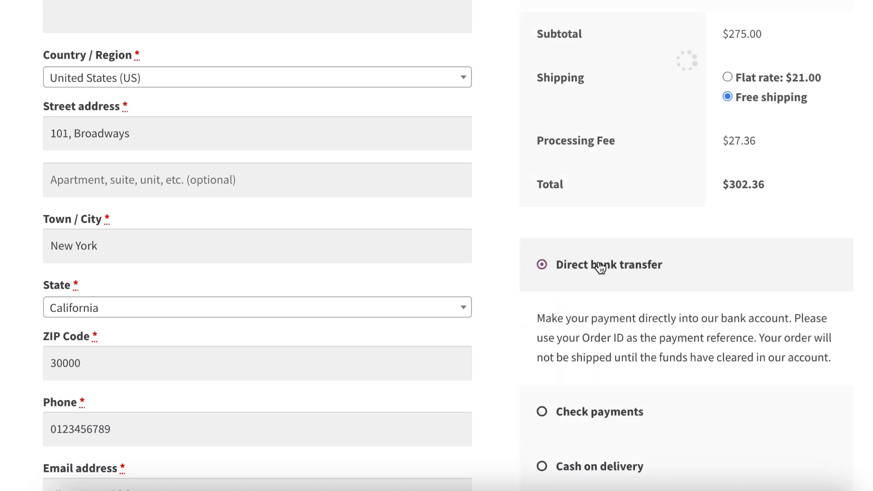
scroll("down", 3)
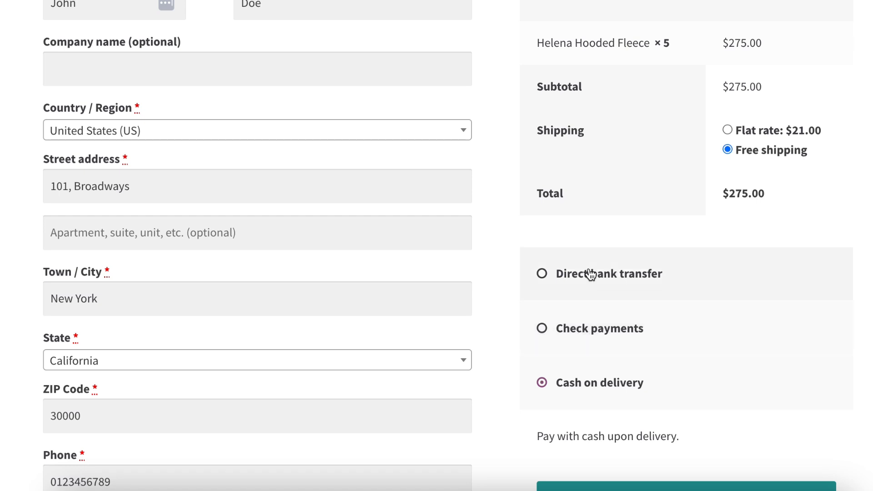
left_click(541, 371)
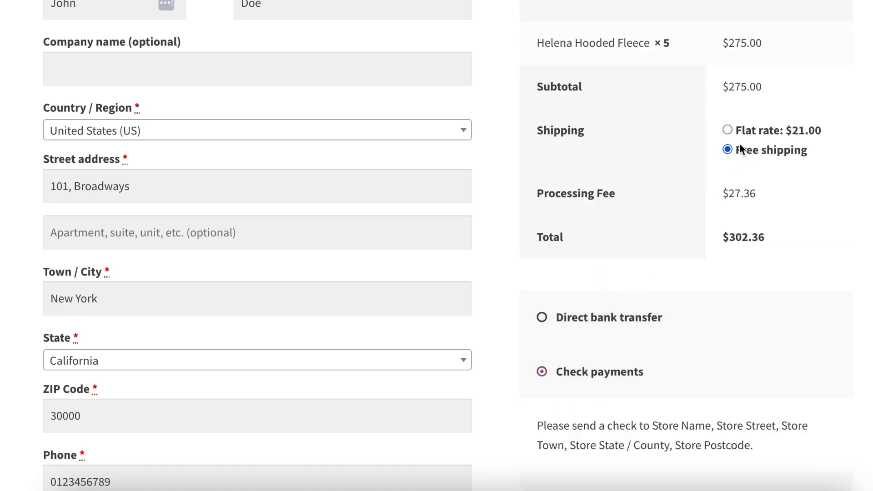
left_click(726, 130)
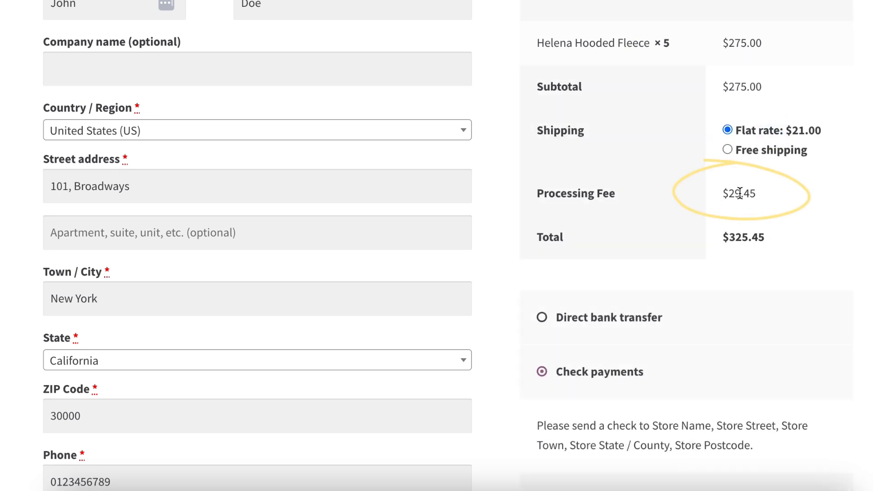
scroll("down", 3)
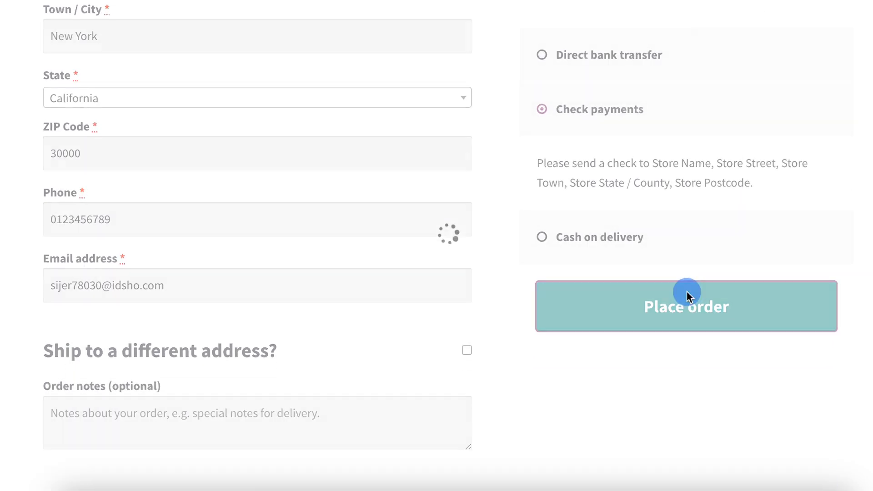
Place order 105 and check its details show a $29.45 Processing Fee, $325.45 total
left_click(685, 306)
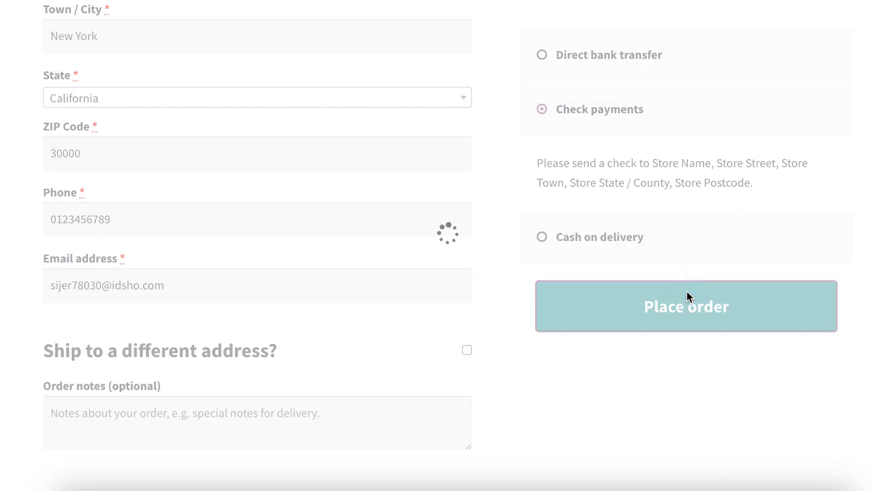
left_click(685, 305)
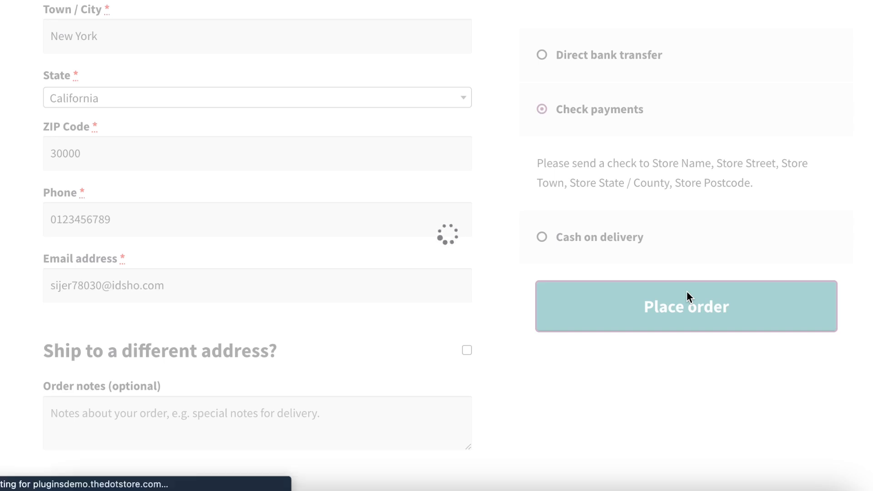
left_click(686, 305)
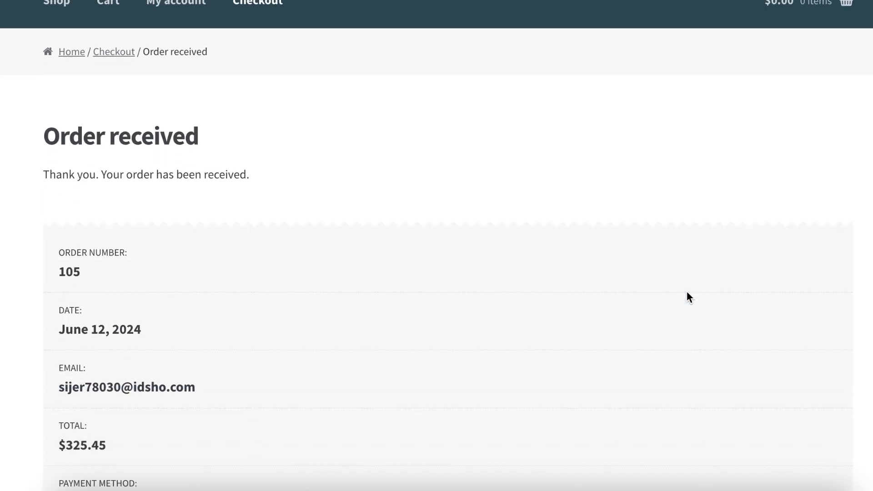
scroll("down", 3)
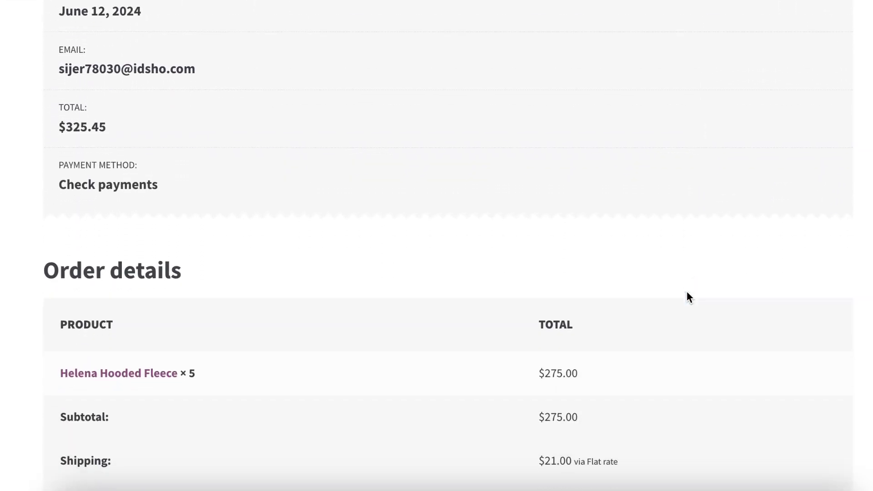
scroll("down", 3)
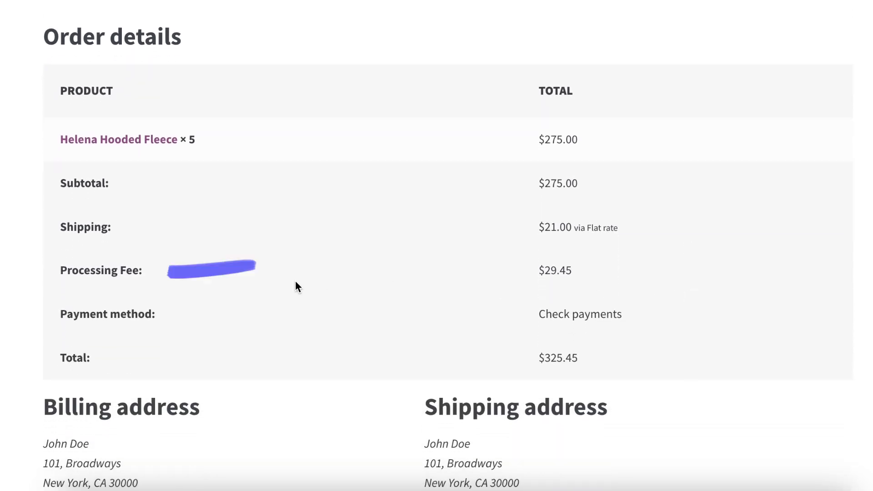